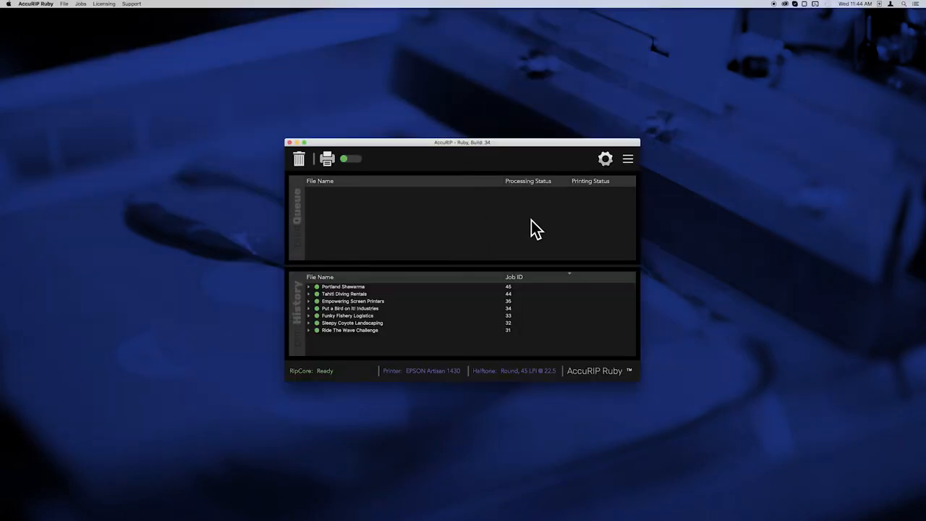
Reveal the AccuRIP command menu from the window's hamburger icon
click(628, 158)
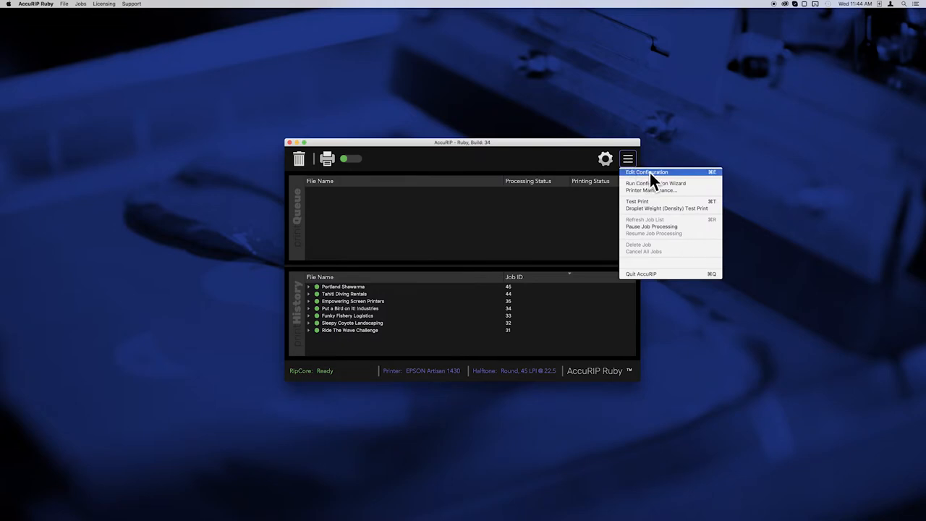
In Edit Configuration, keep Media Type as Sheet and choose the 13" x 19" size
click(645, 172)
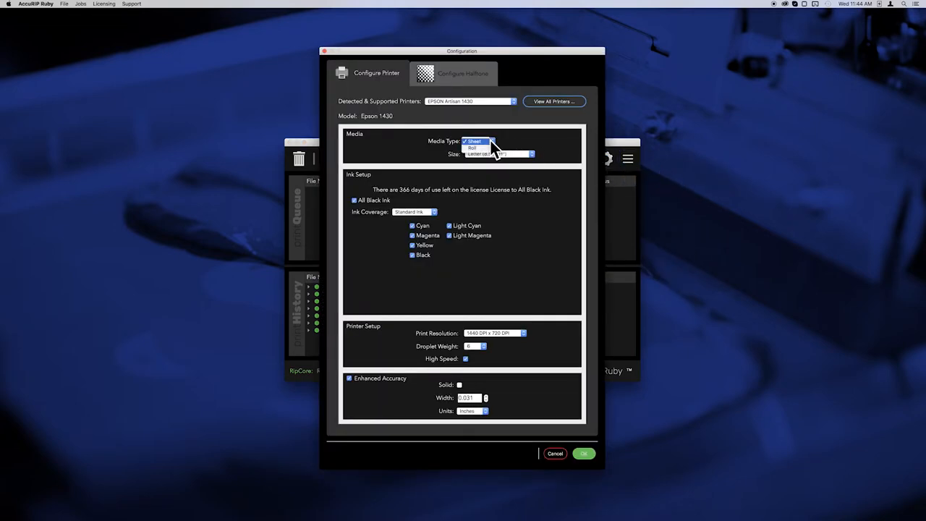
click(475, 142)
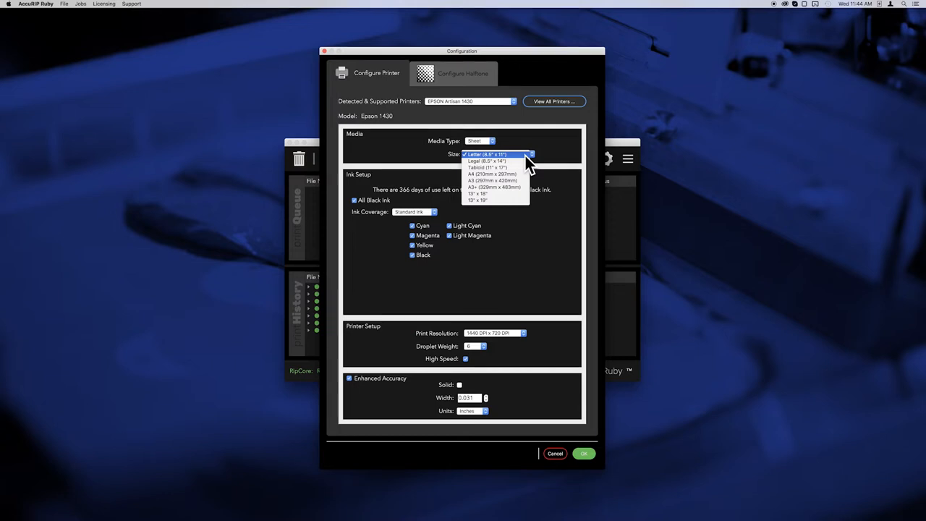
mouse_move(495, 199)
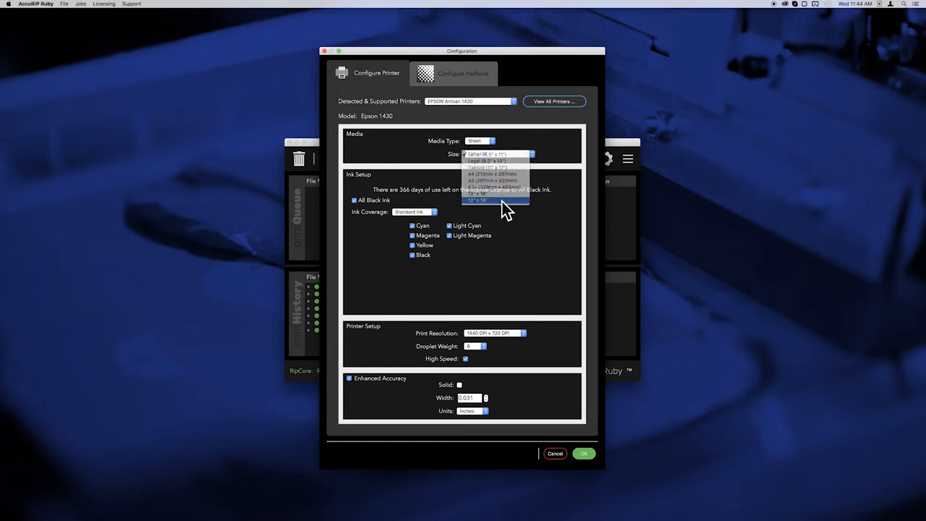
click(495, 199)
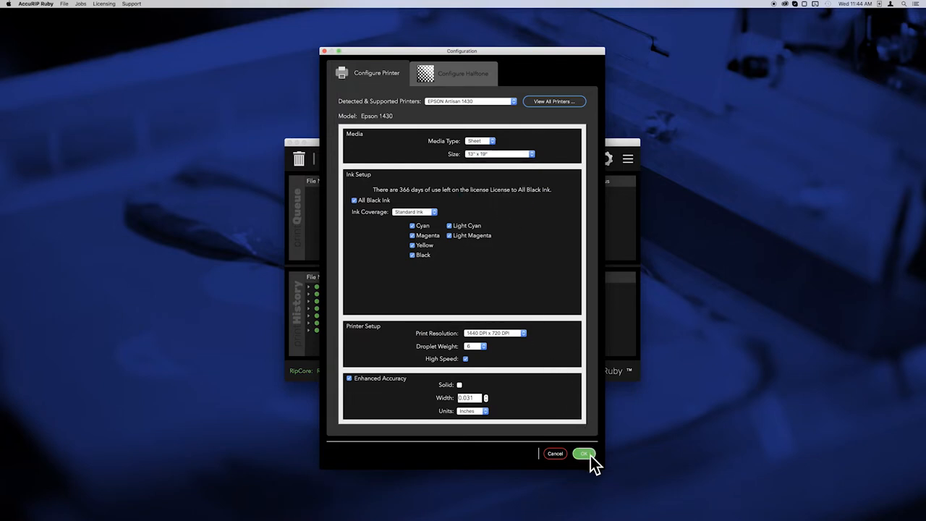
Confirm the Configuration dialog with OK to save the 13 x 19 sheet setup
click(584, 455)
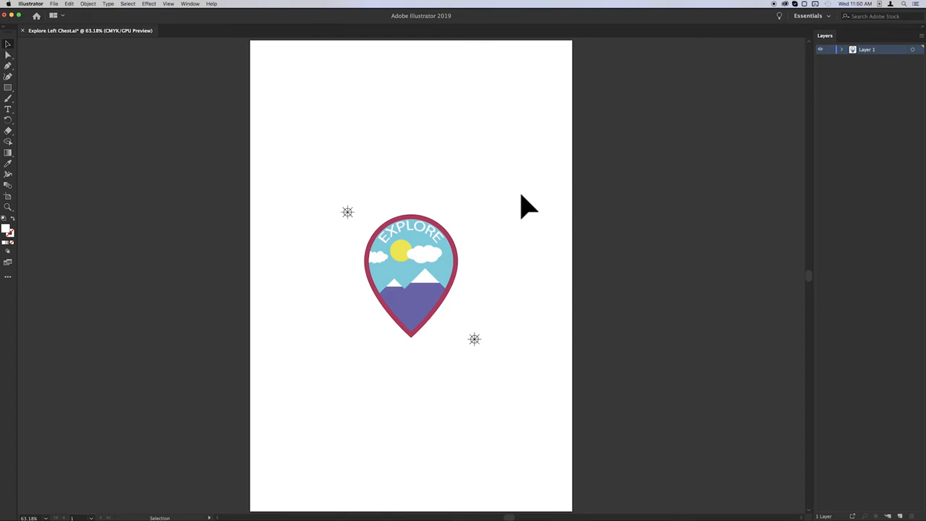
Reach the Print dialog for the EXPLORE badge and list the available AccuRIP printers
click(190, 5)
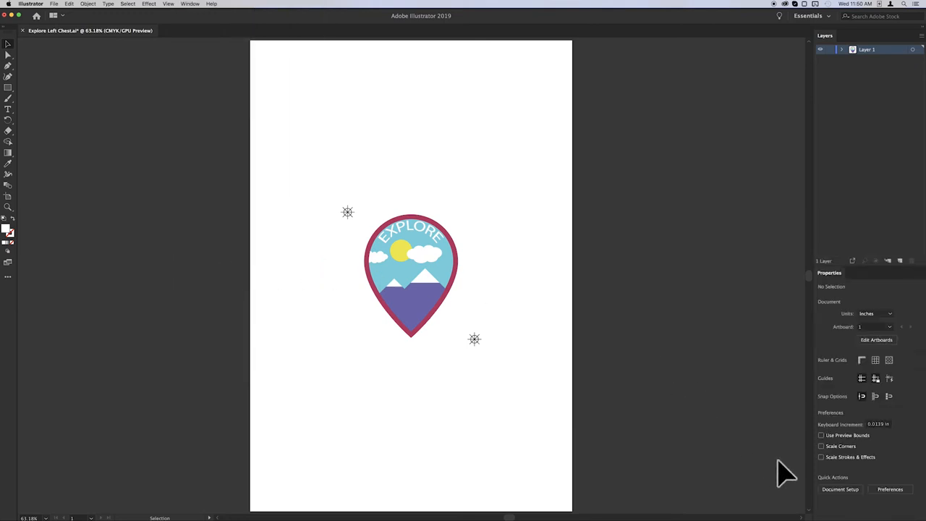
click(840, 490)
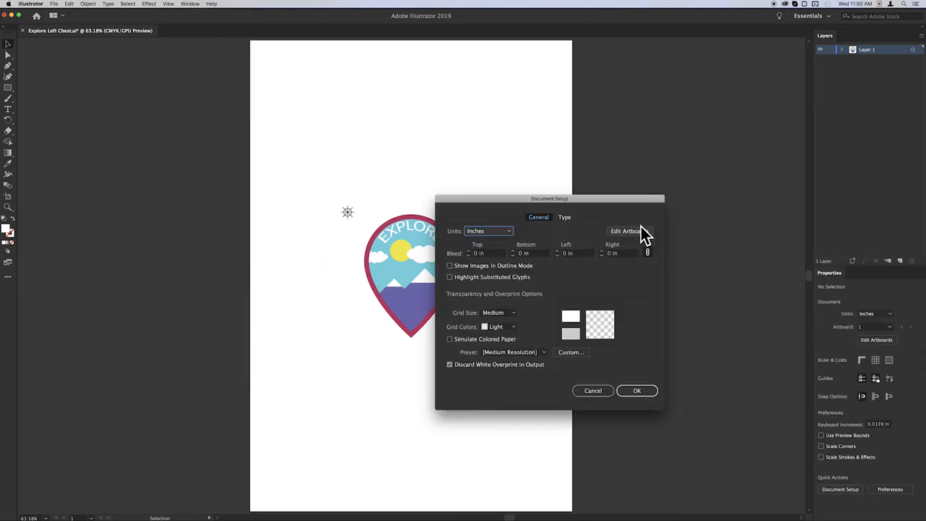
click(626, 231)
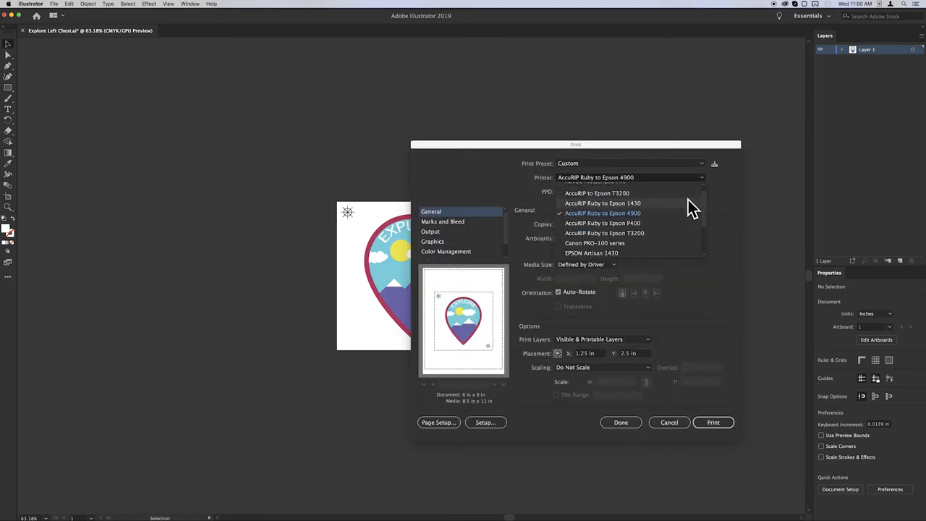
Target AccuRIP Ruby to Epson 1430 with Custom media size, Auto-Rotate off, and set the Output mode
click(602, 203)
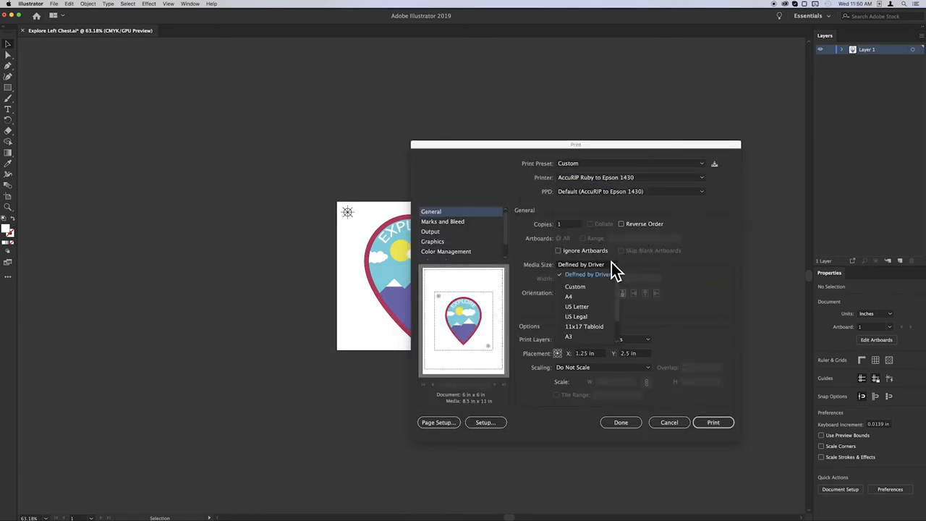
click(576, 286)
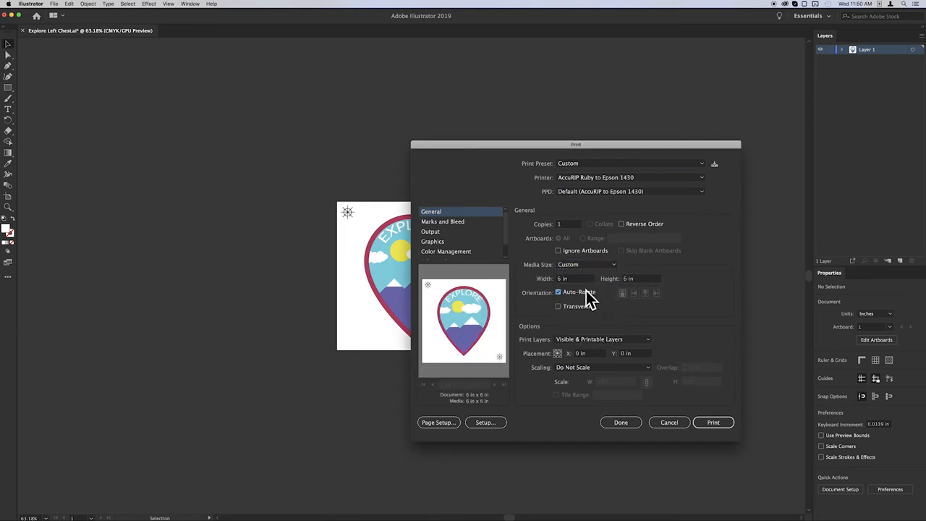
click(559, 293)
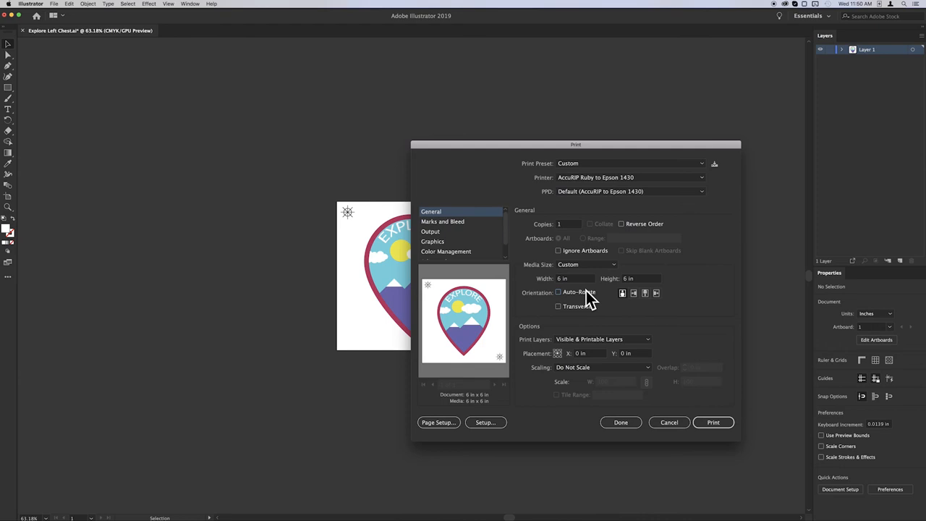
click(431, 231)
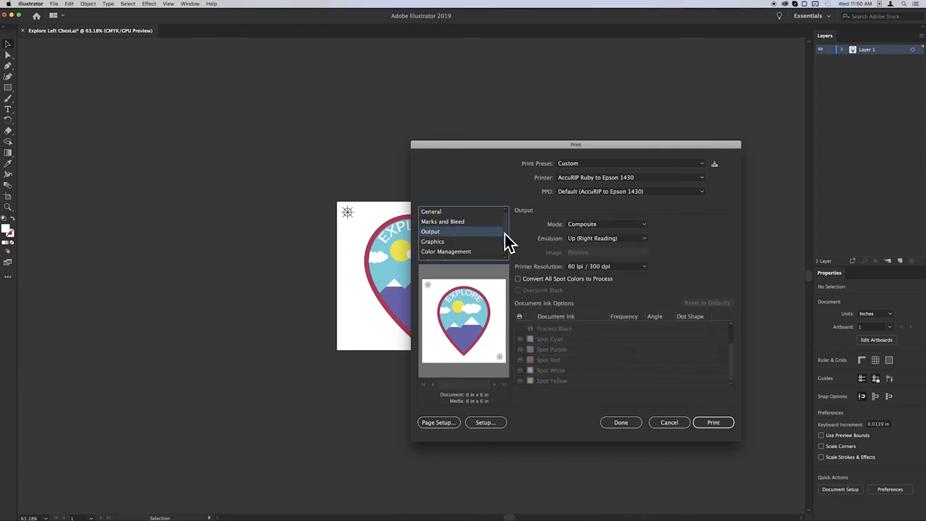
click(606, 223)
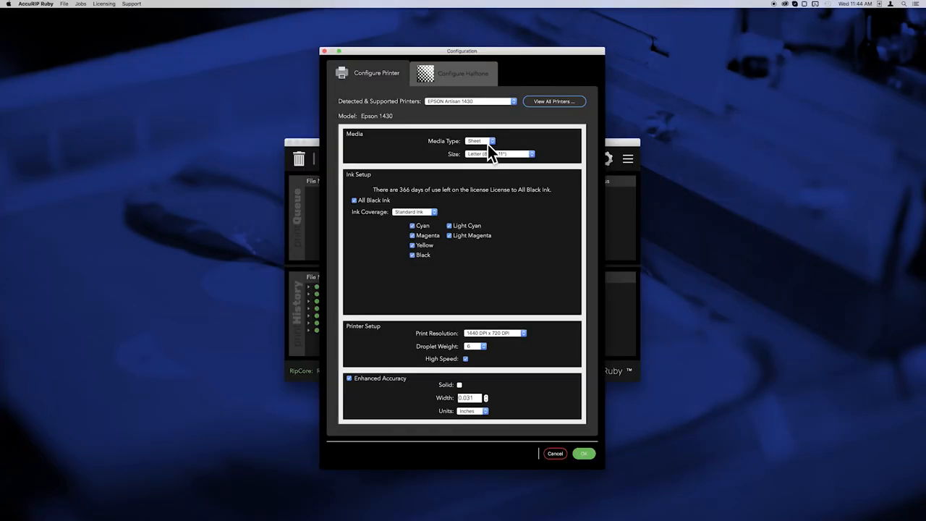
Pick 13" x 19" from the Size list, replacing Letter
click(533, 153)
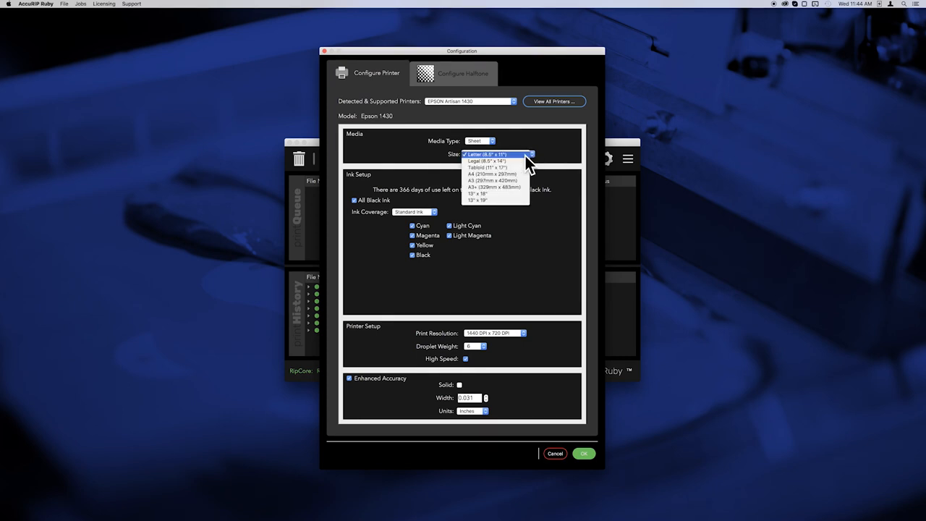
mouse_move(495, 200)
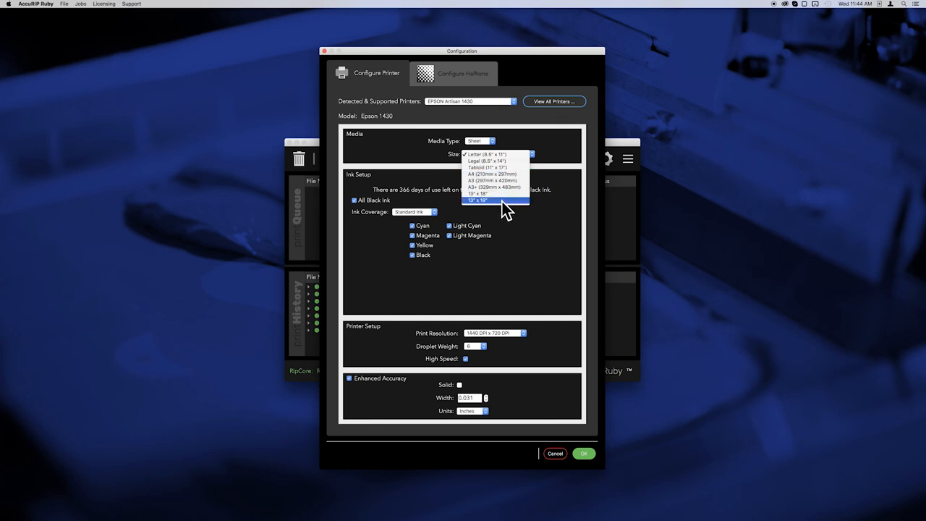
click(475, 200)
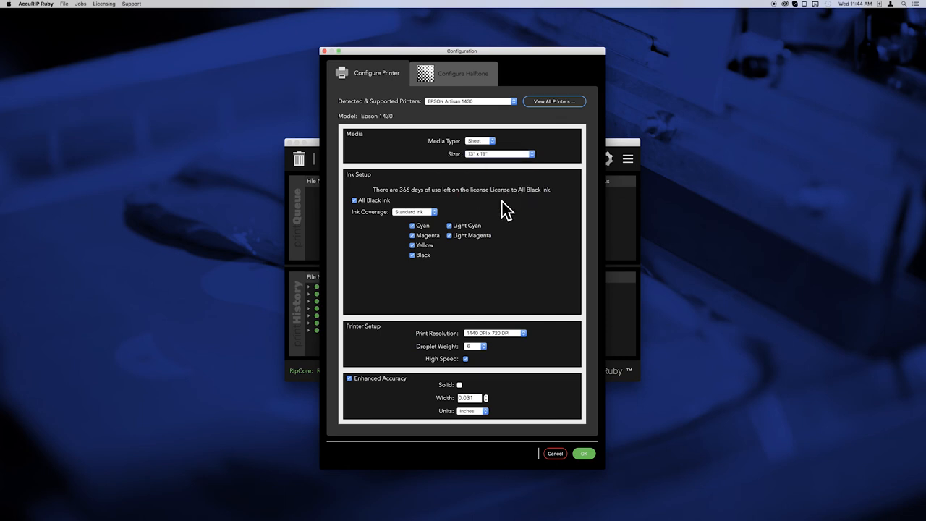